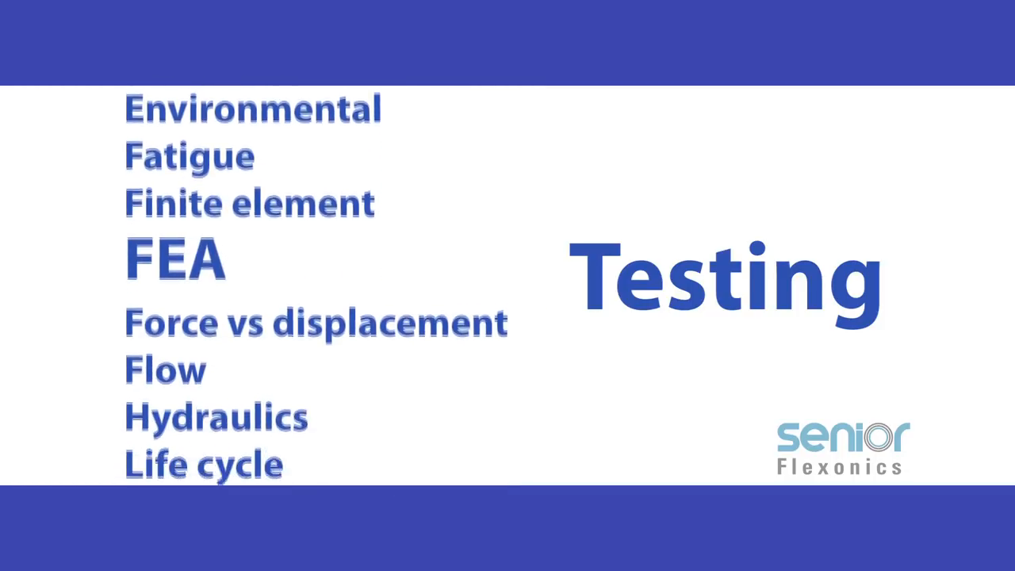
scroll("down", 3)
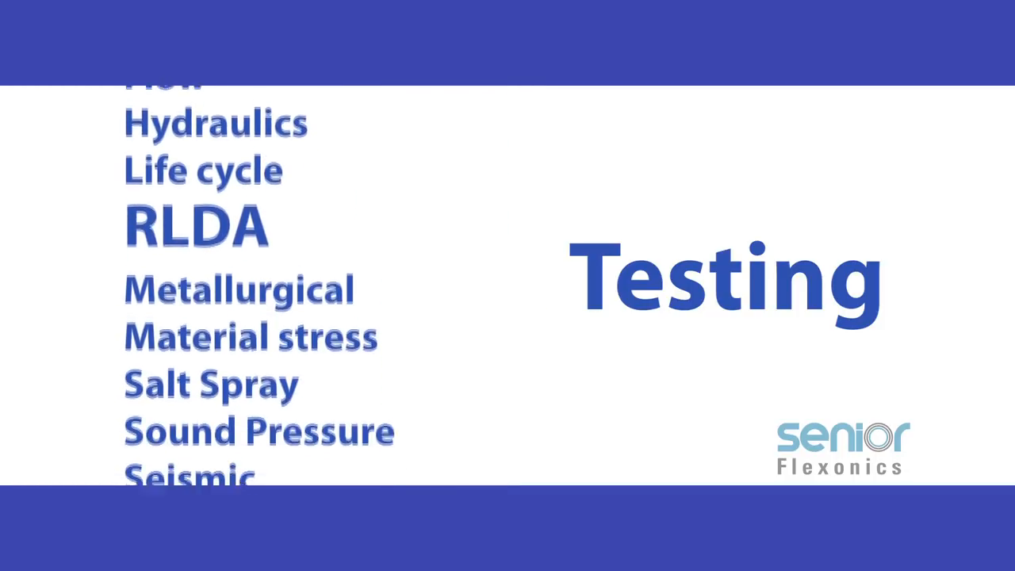
scroll("up", 3)
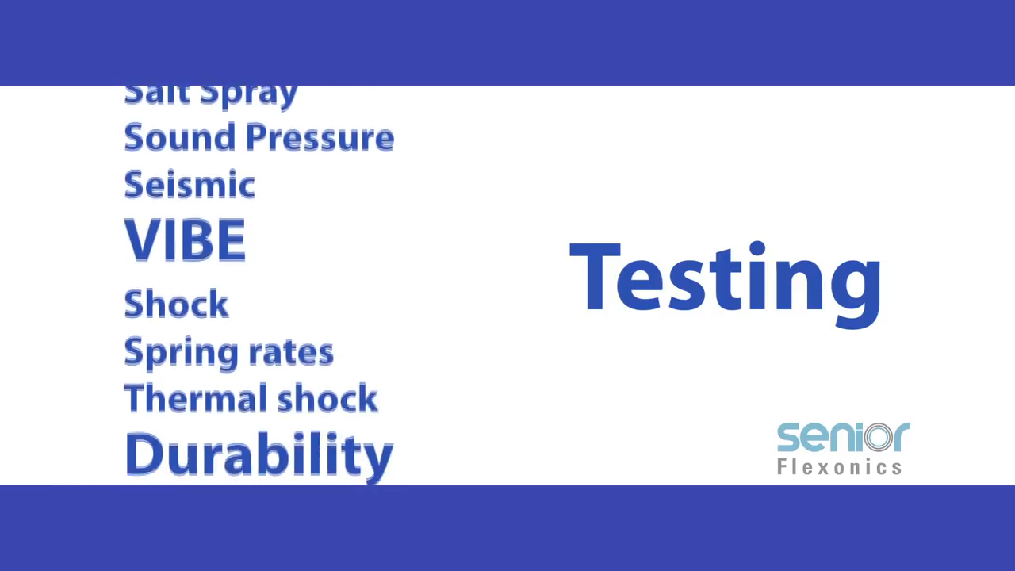